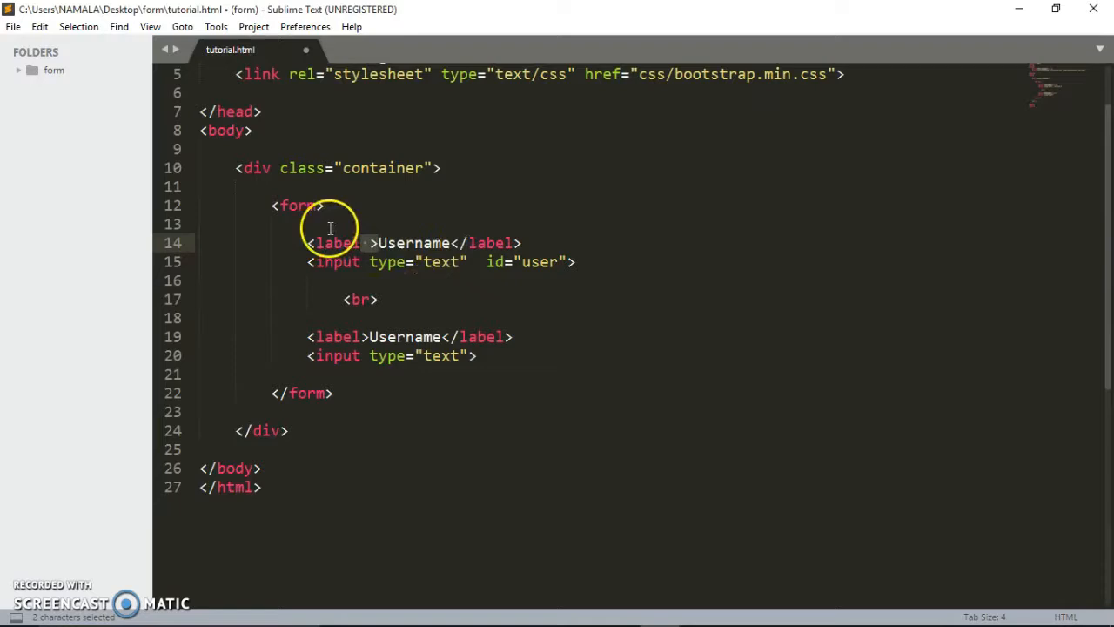
Add for="user" to the first Username label so it matches the input id user.
left_click(369, 244)
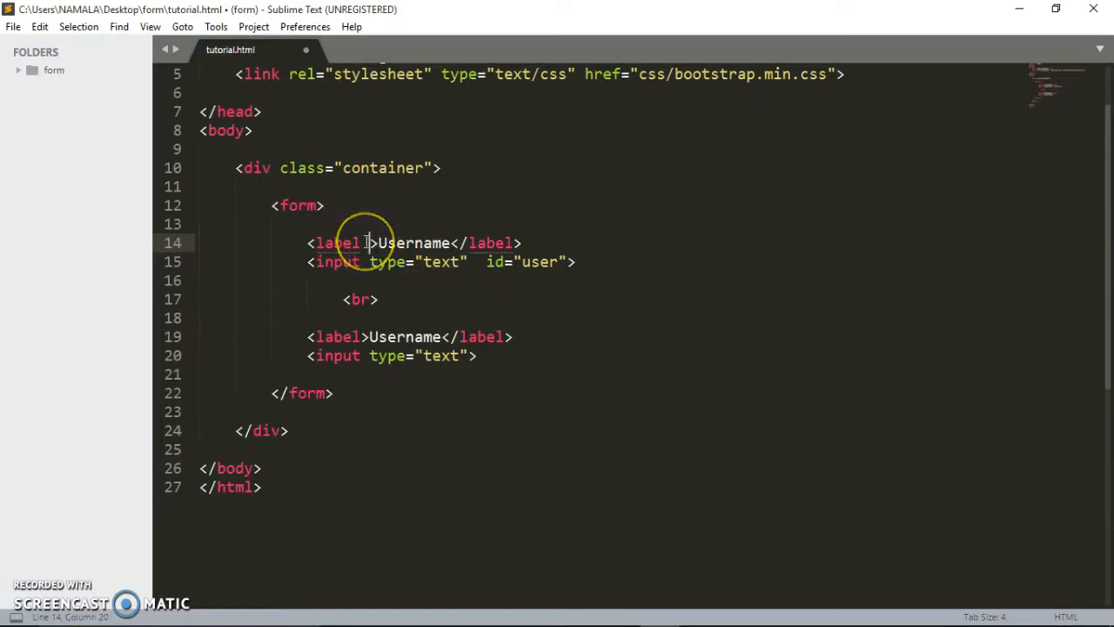
type("for=\"\"")
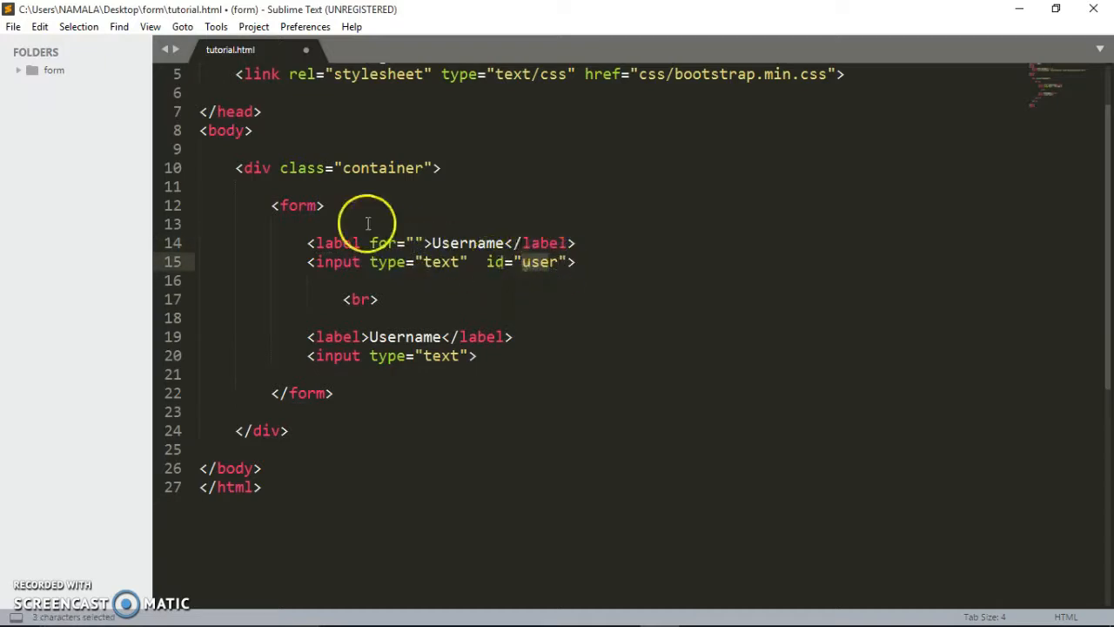
type("us")
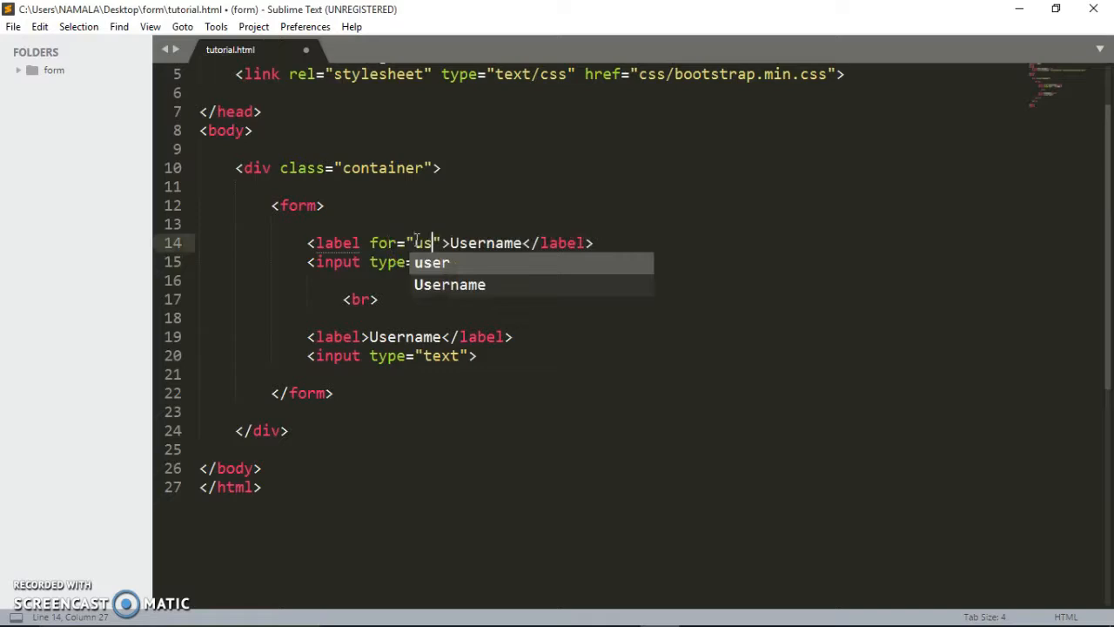
type("er")
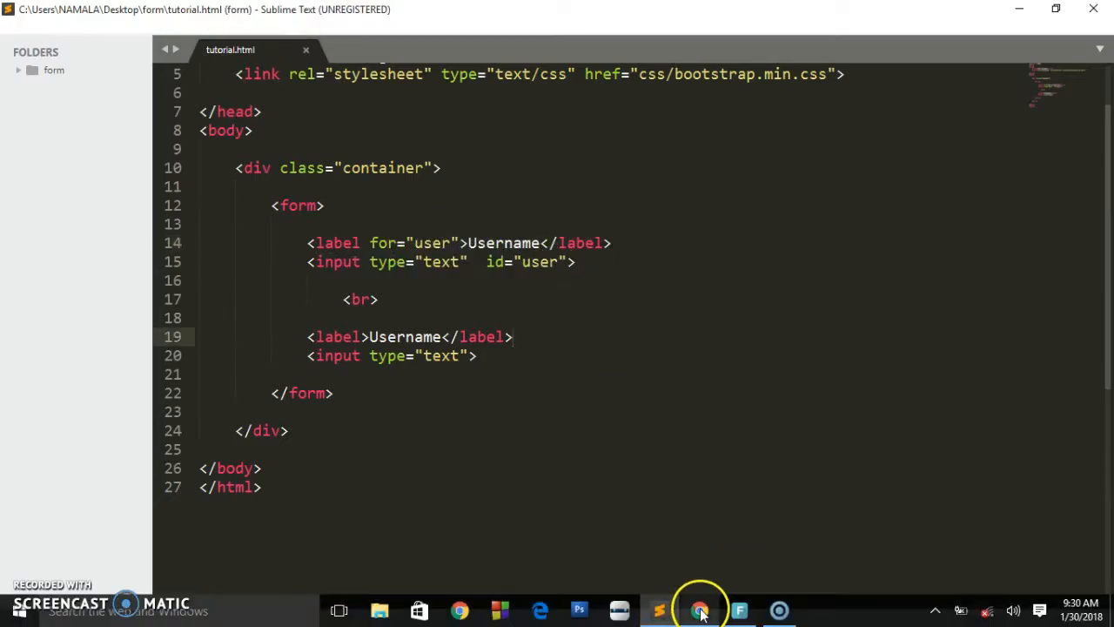
Switch to Chrome and zoom the form page to 150% from the Chrome menu.
left_click(700, 609)
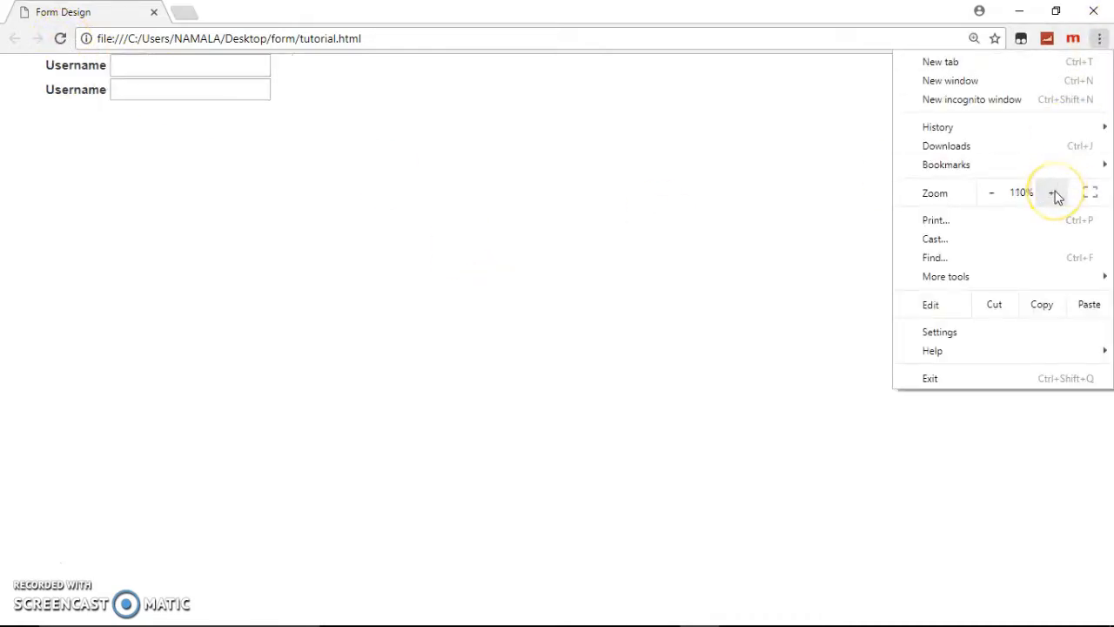
left_click(1052, 192)
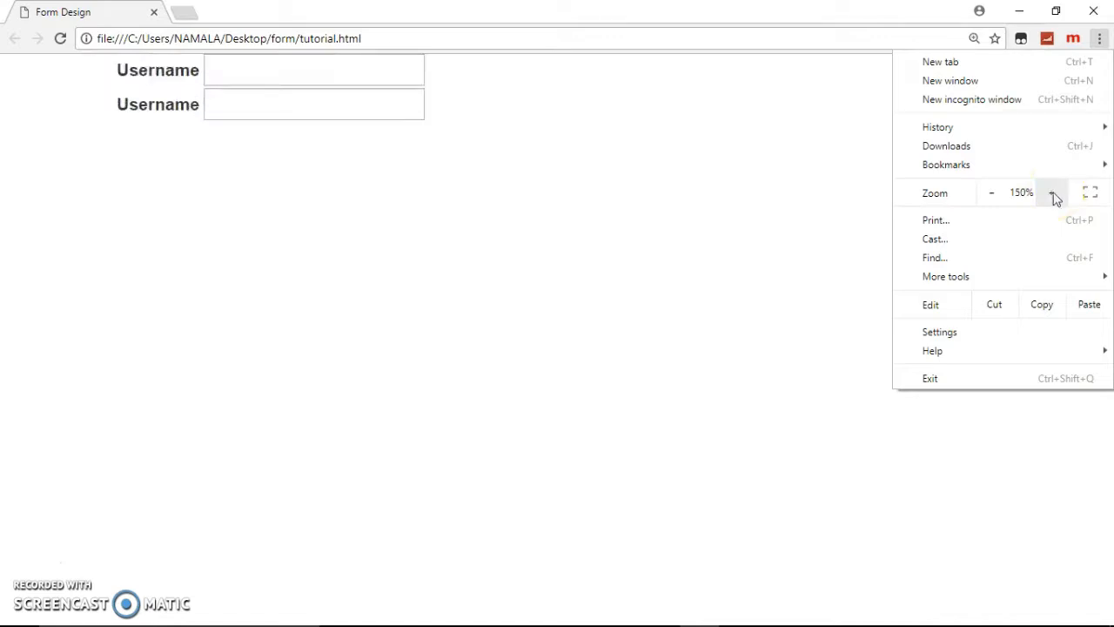
left_click(518, 183)
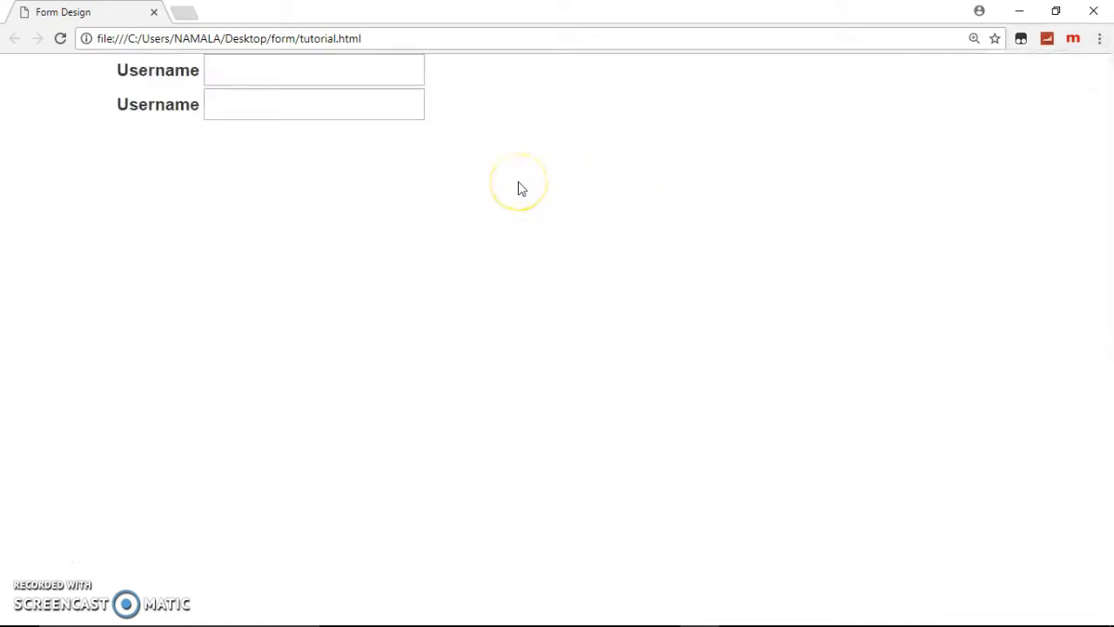
mouse_move(184, 257)
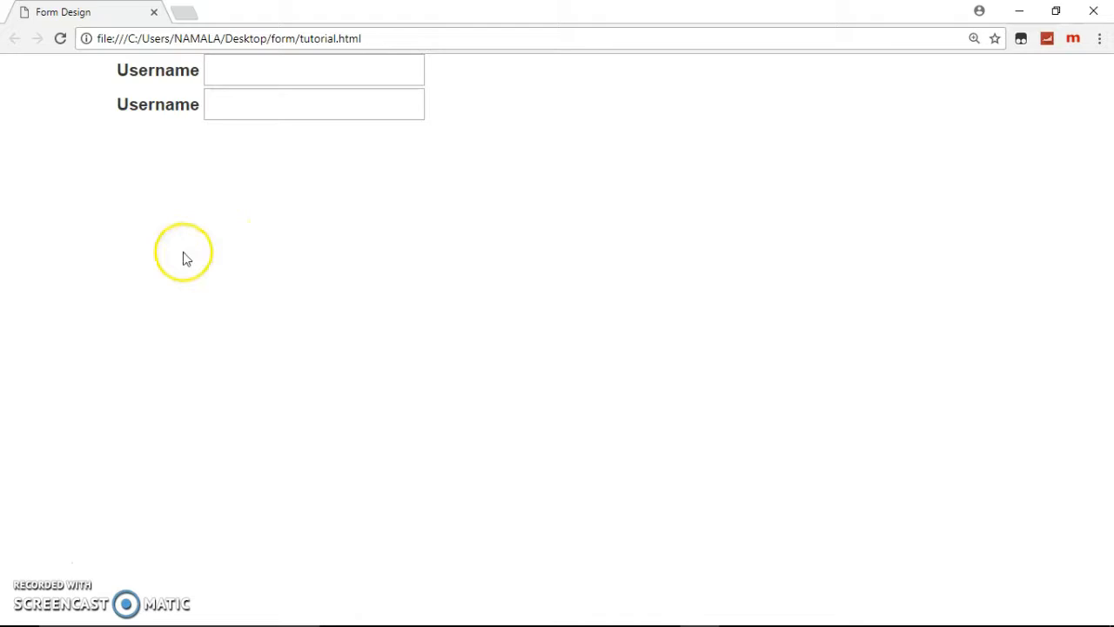
mouse_move(218, 277)
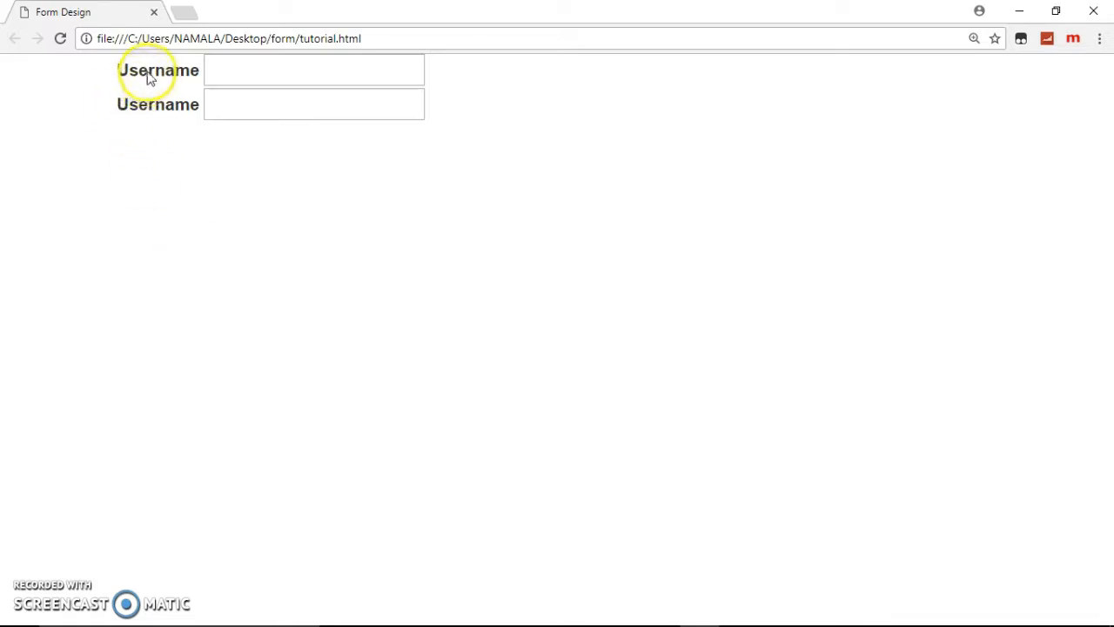
mouse_move(409, 387)
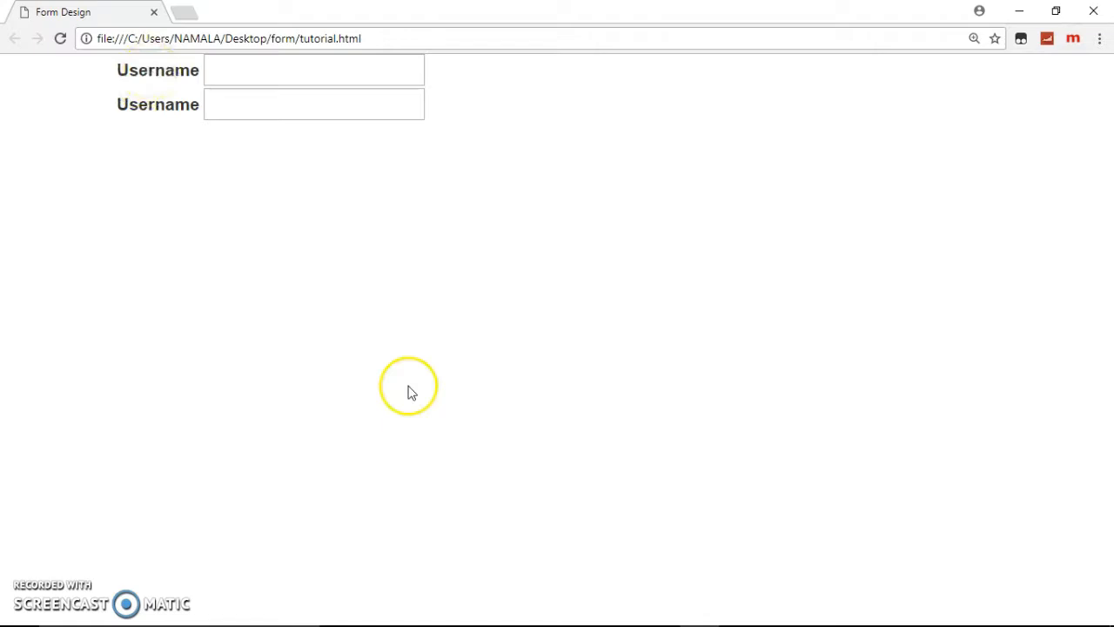
In Chrome, click the first Username label to test that it focuses its text field.
left_click(660, 610)
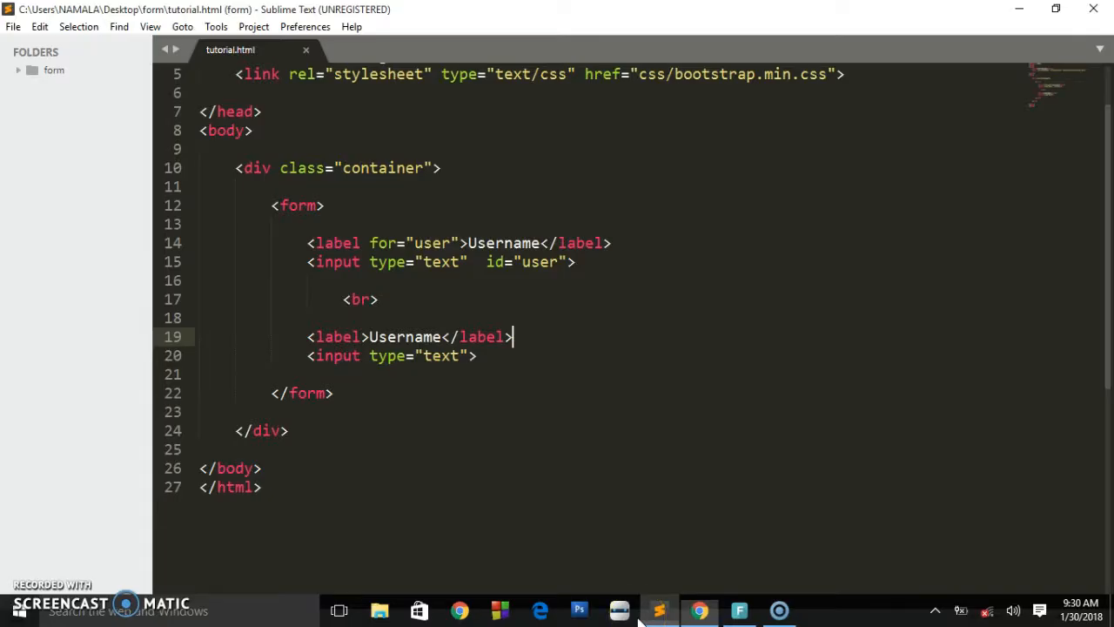
left_click(564, 261)
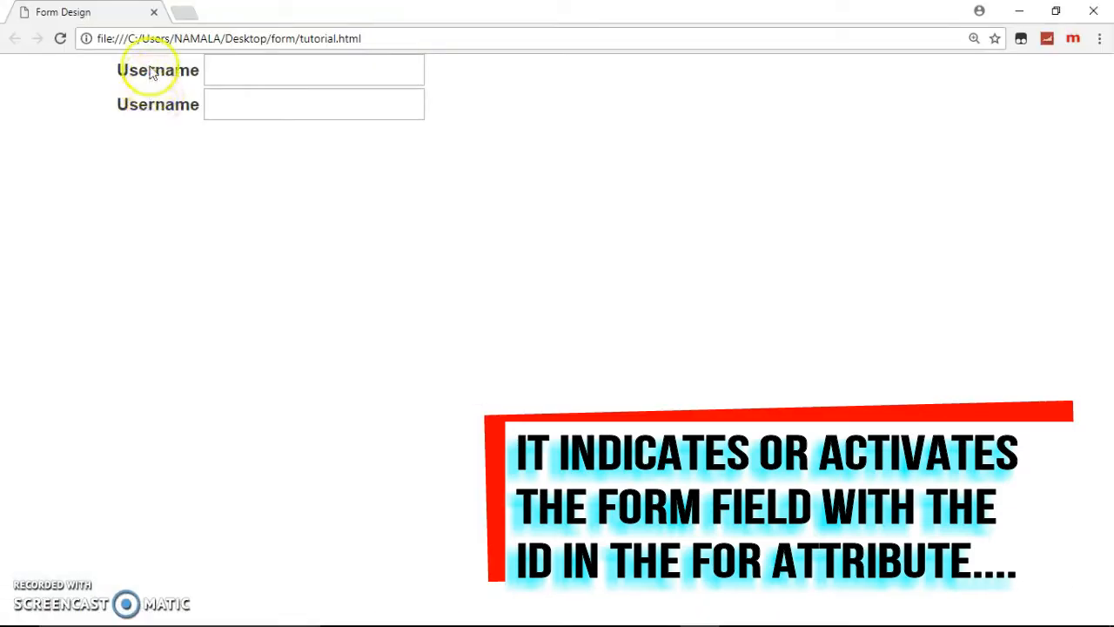
left_click(159, 69)
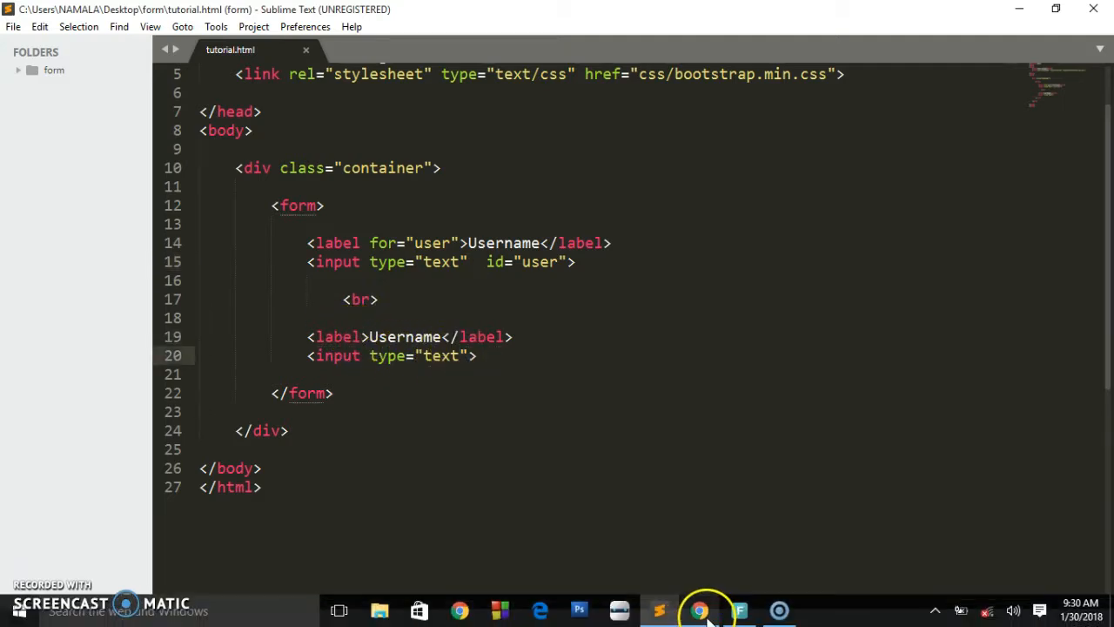
Confirm in Chrome the first Username label focuses its field, then return to Sublime Text.
left_click(700, 609)
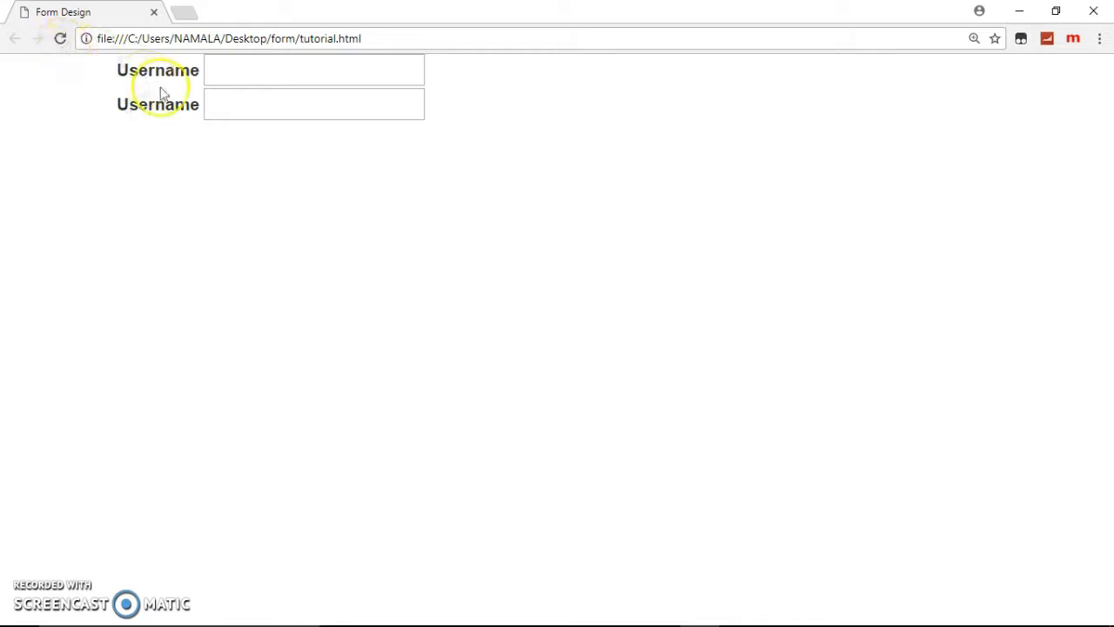
left_click(314, 70)
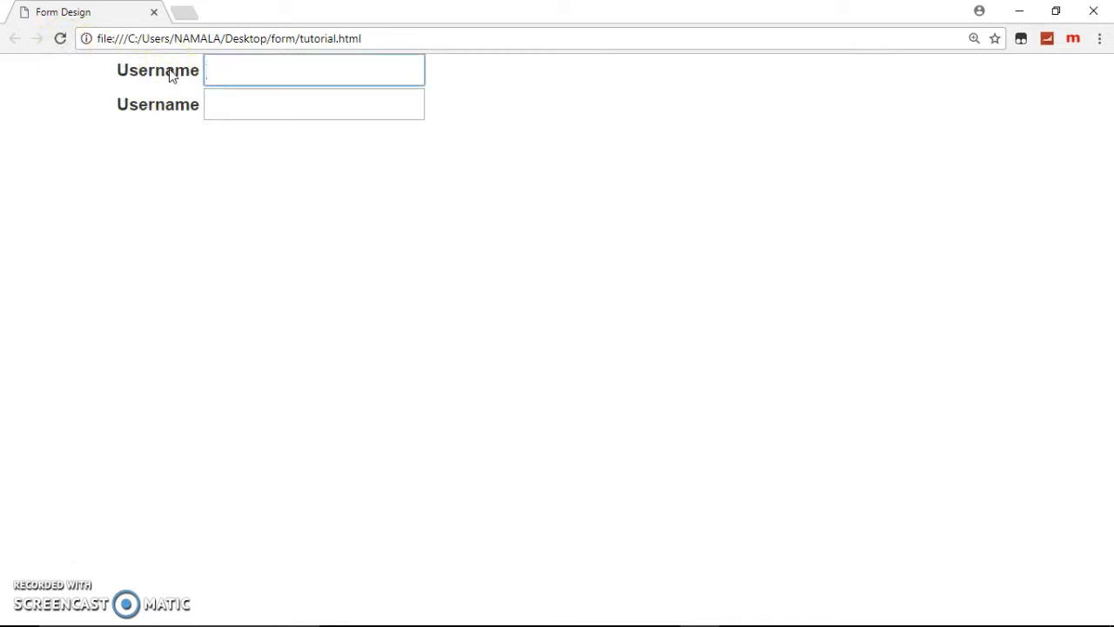
mouse_move(588, 525)
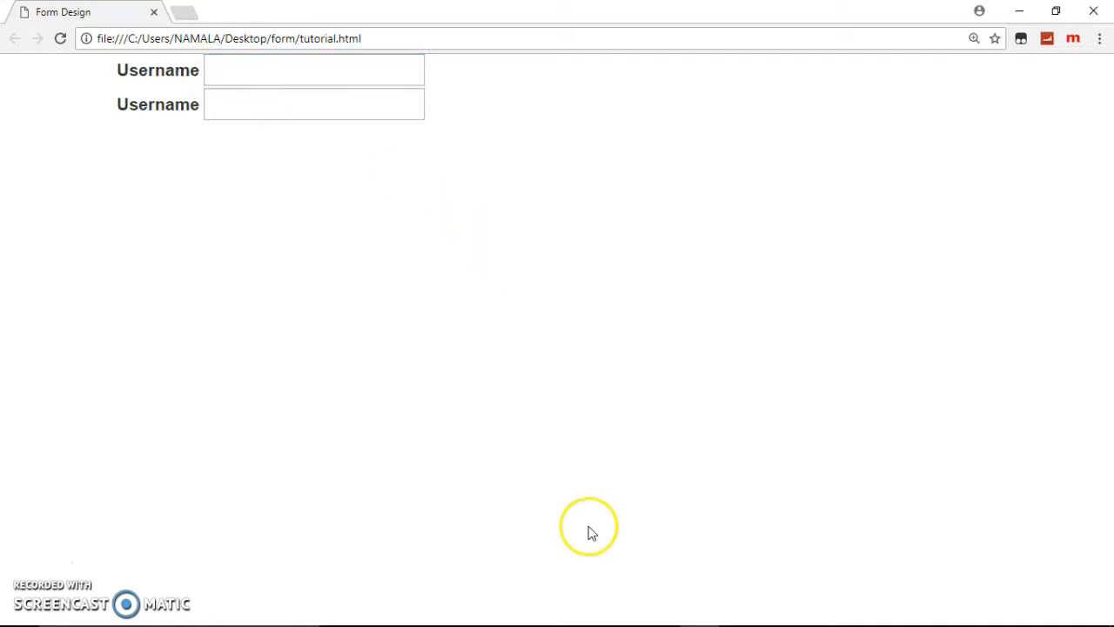
left_click(658, 609)
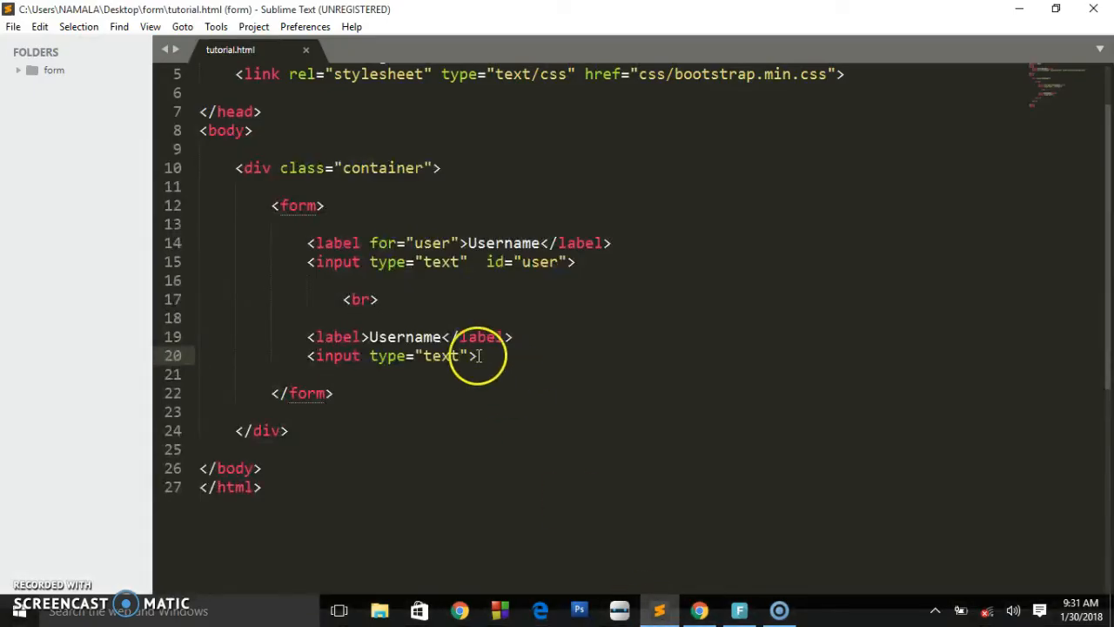
Give the second input an id, retype the first label's for value to next, and save.
type("id=\"next")
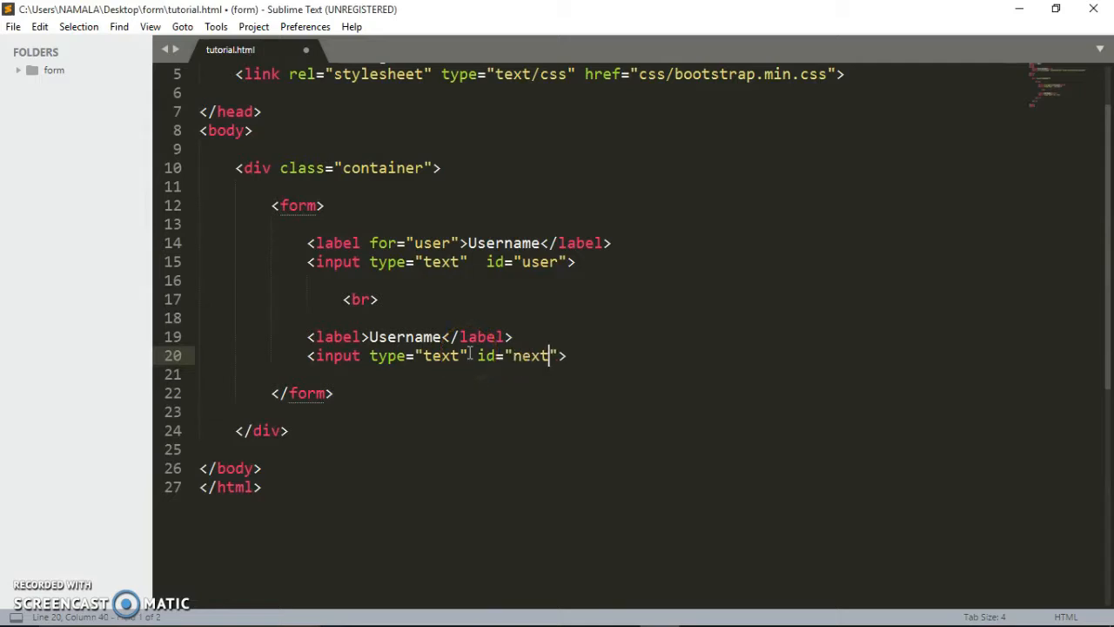
double_click(430, 244)
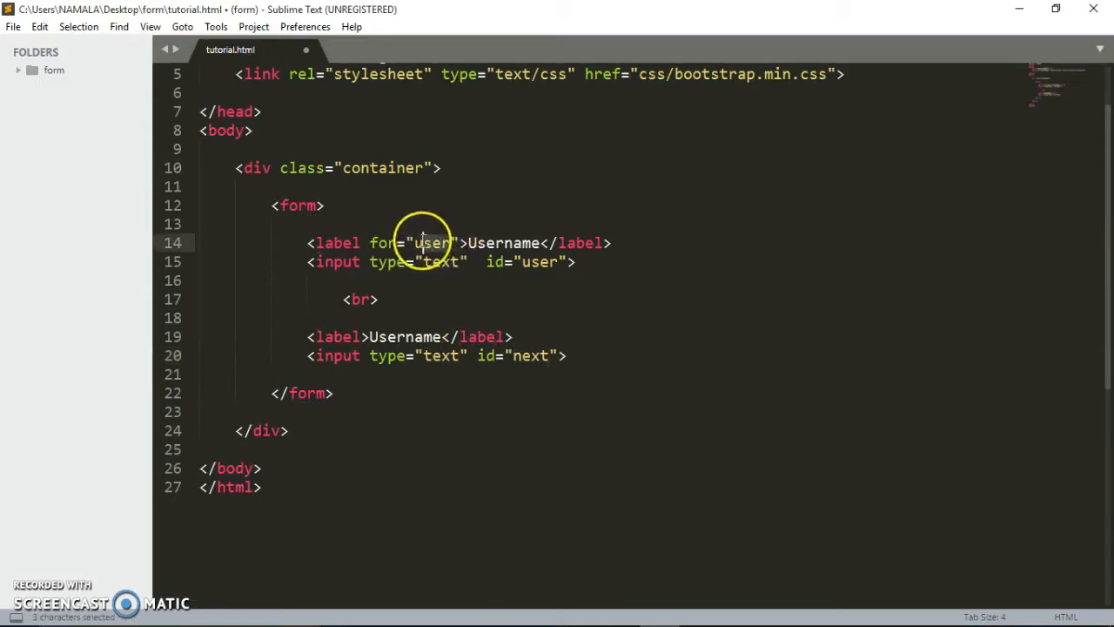
type("next")
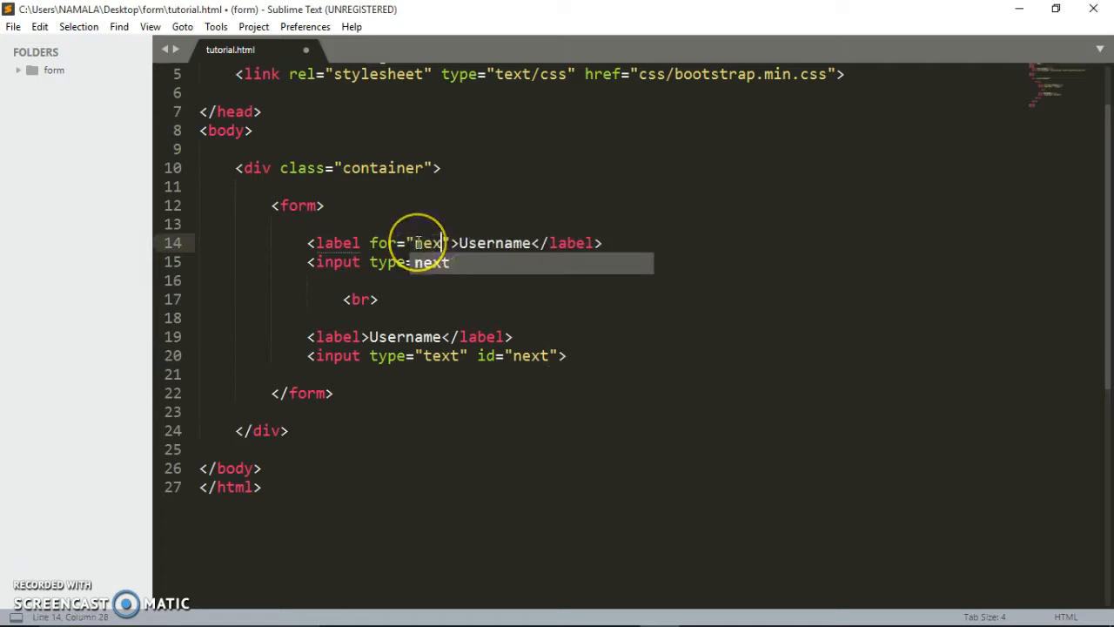
key("ctrl+s")
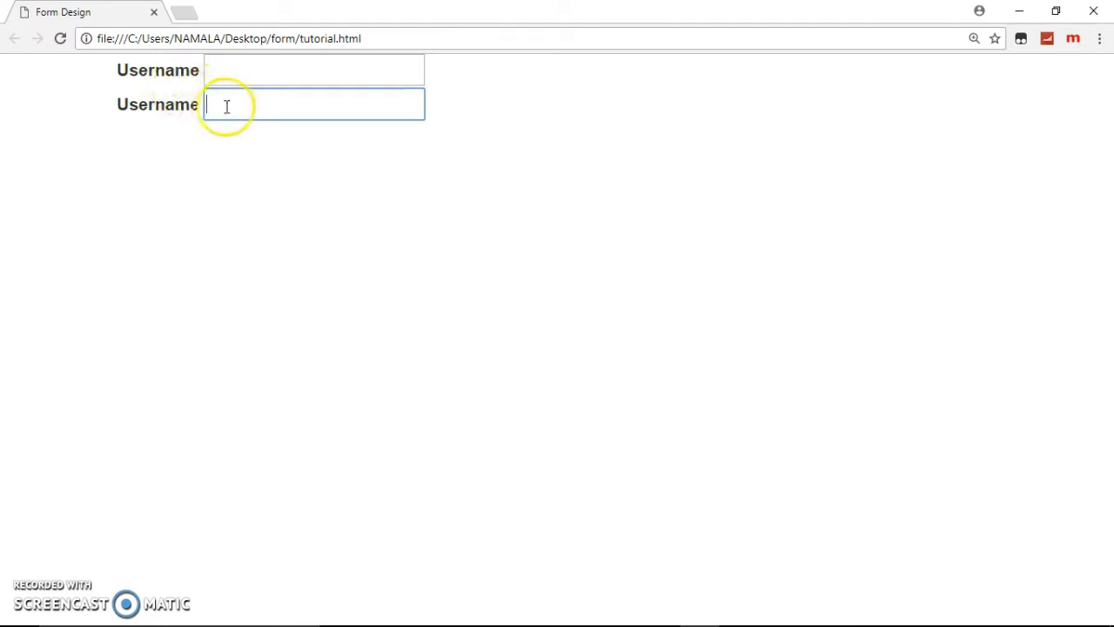
mouse_move(223, 113)
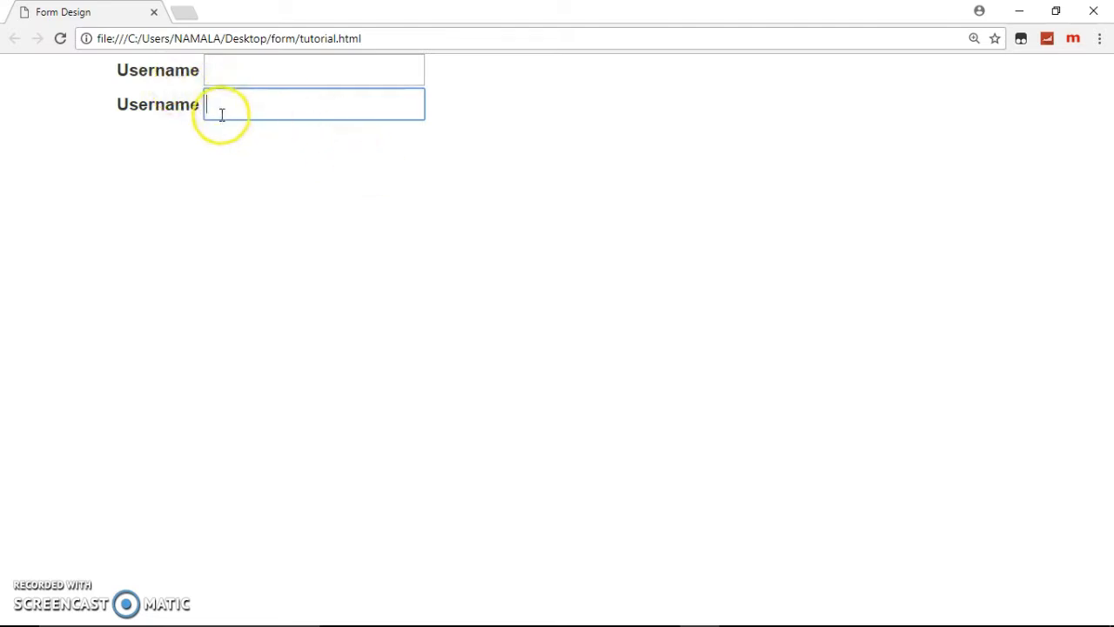
Verify in Chrome that the first Username label now focuses the second text field.
left_click(313, 70)
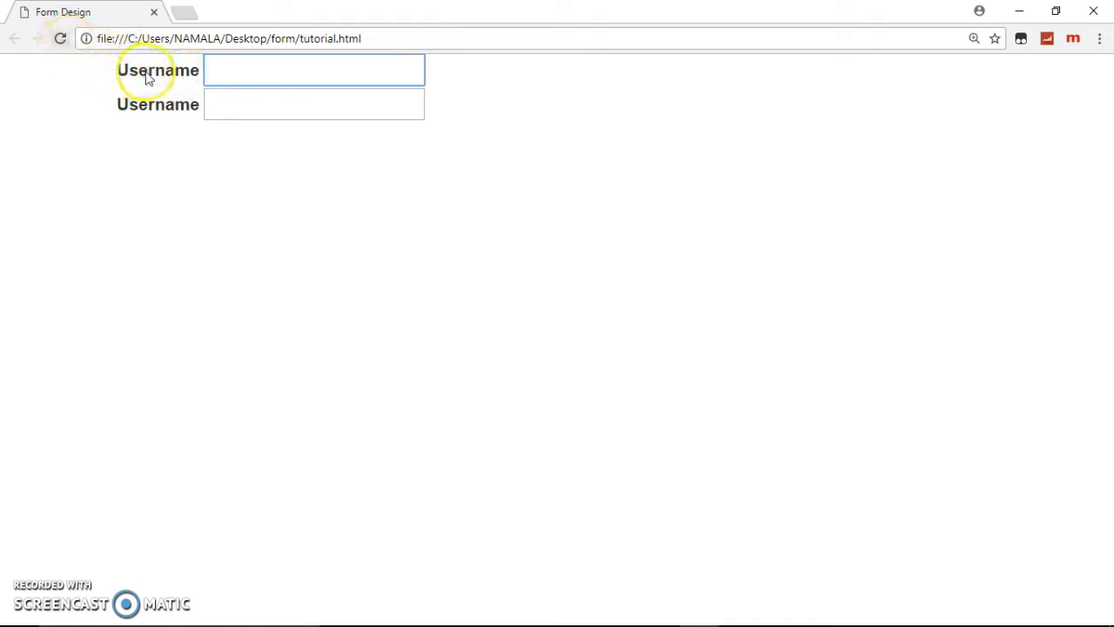
left_click(313, 105)
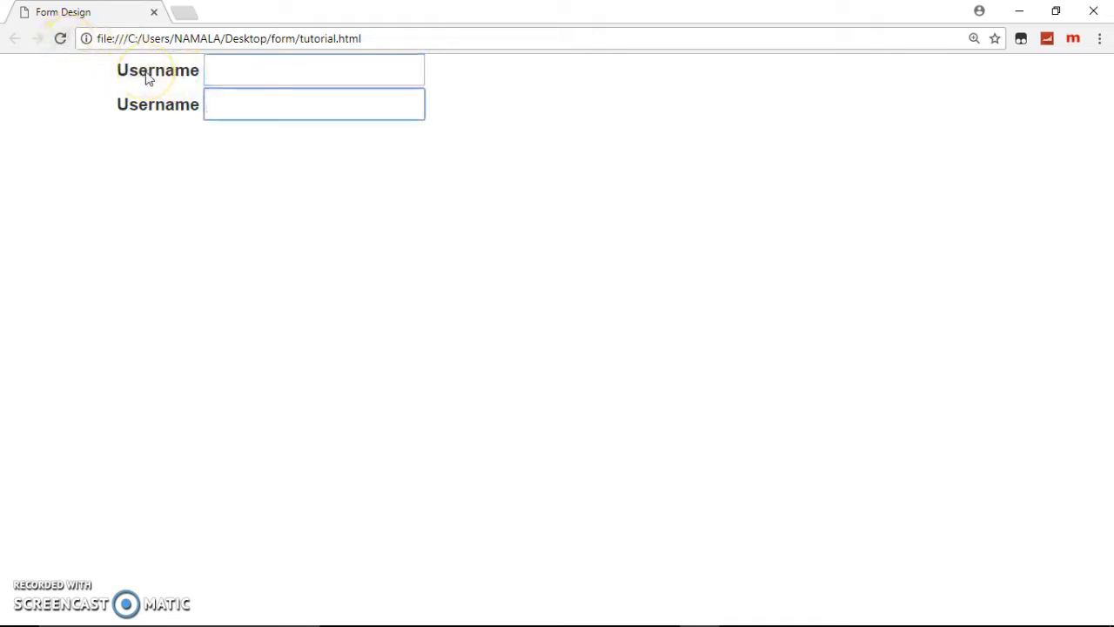
left_click(313, 104)
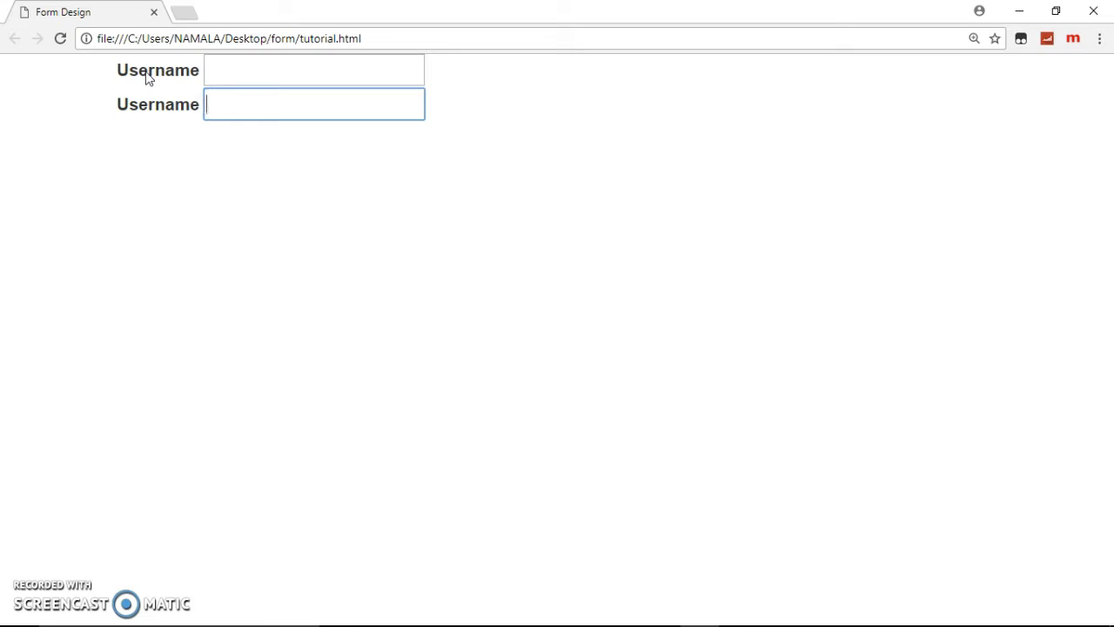
mouse_move(571, 418)
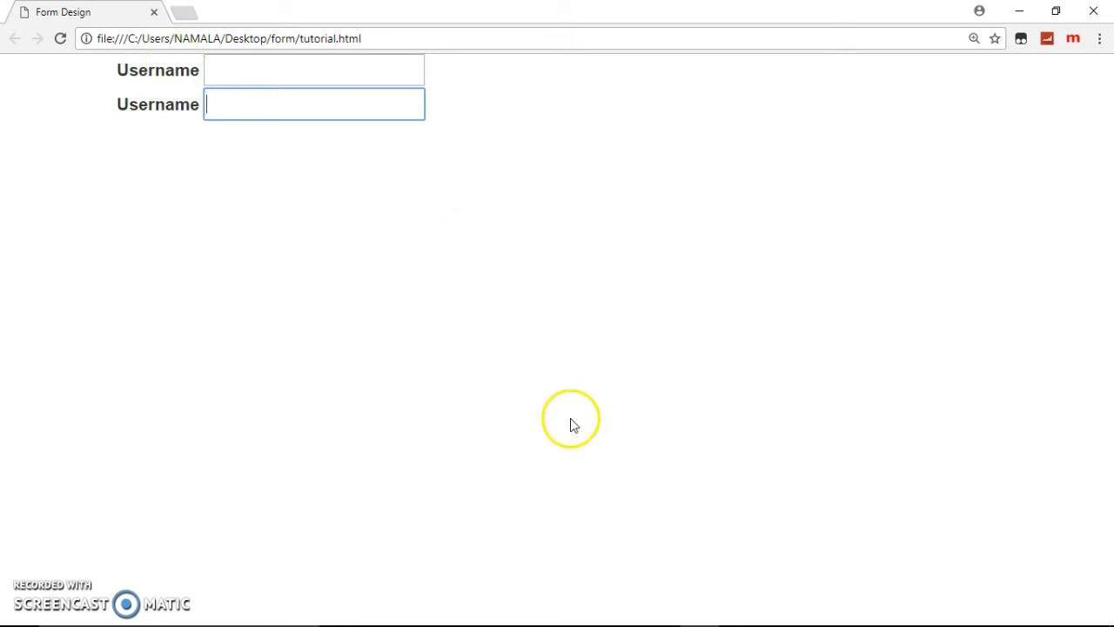
left_click(658, 609)
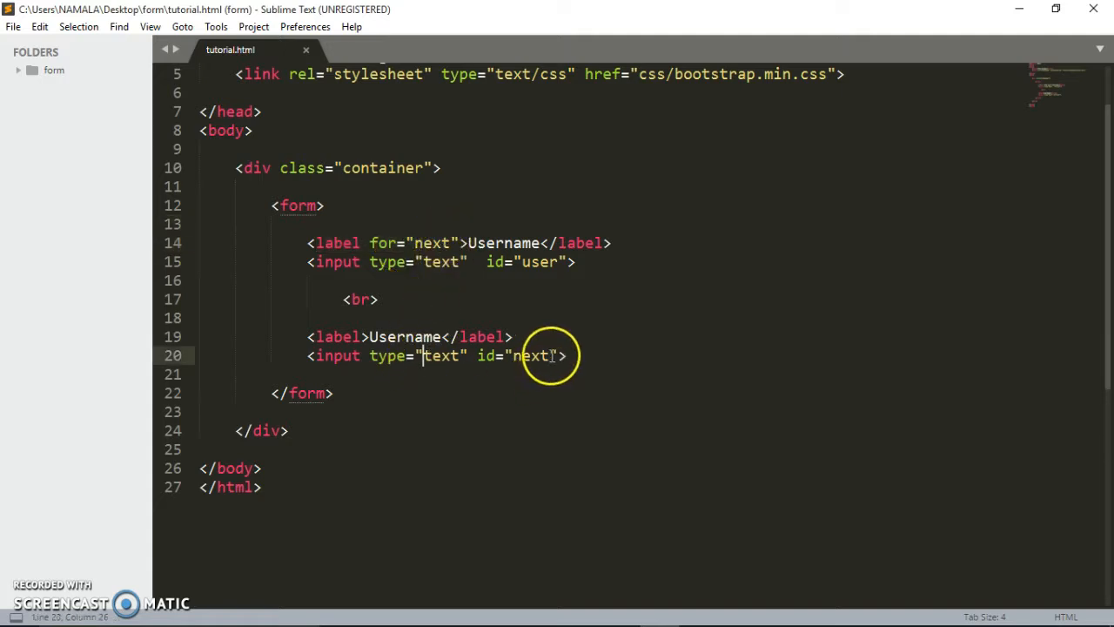
Re-check in Chrome which field the first Username label focuses, then return to the editor.
left_click(699, 610)
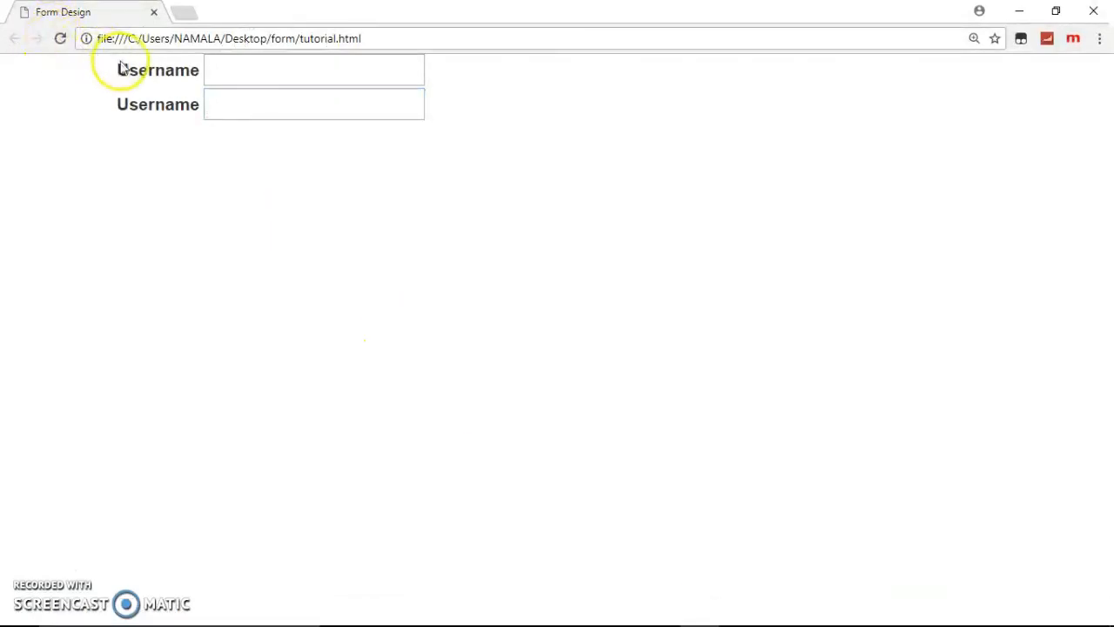
left_click(313, 105)
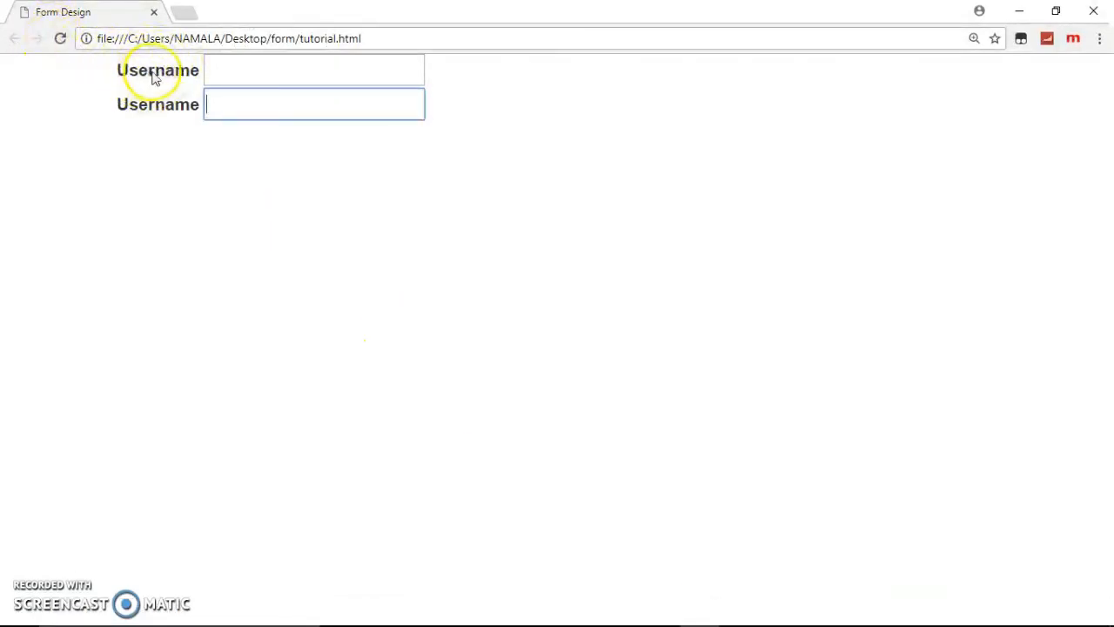
mouse_move(254, 83)
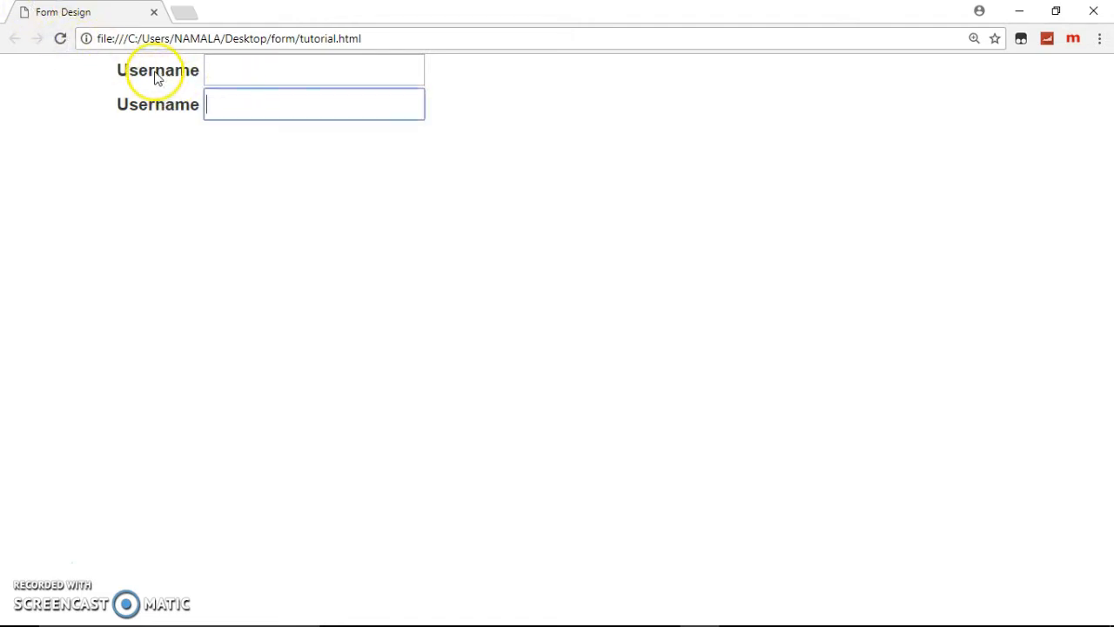
left_click(660, 609)
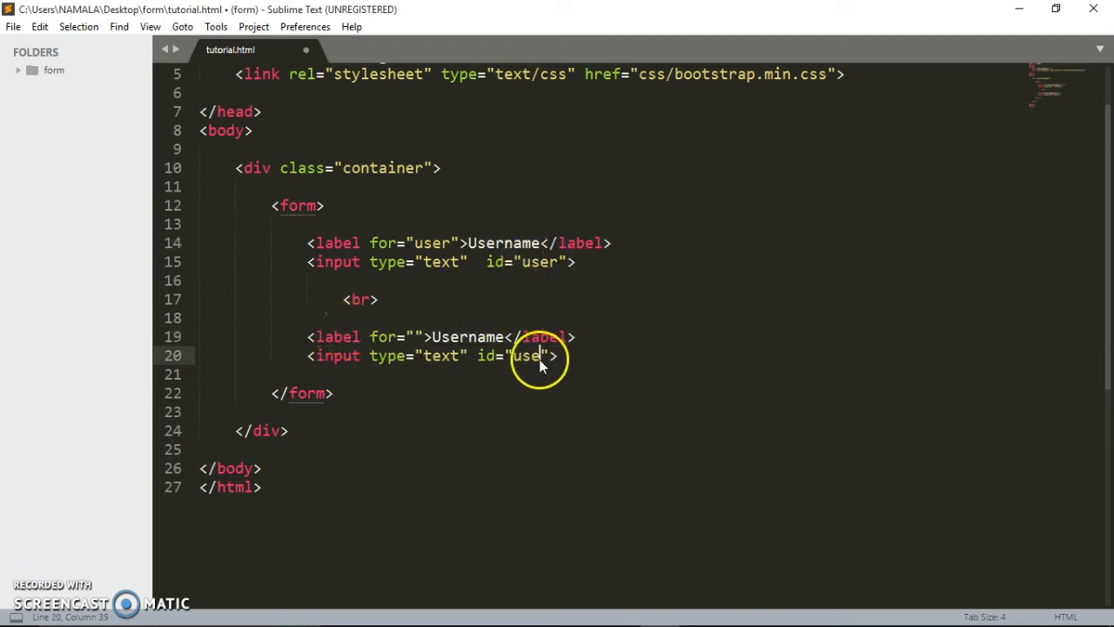
Set the second input's id and the second label's for to next, then test focus in Chrome.
key("Backspace")
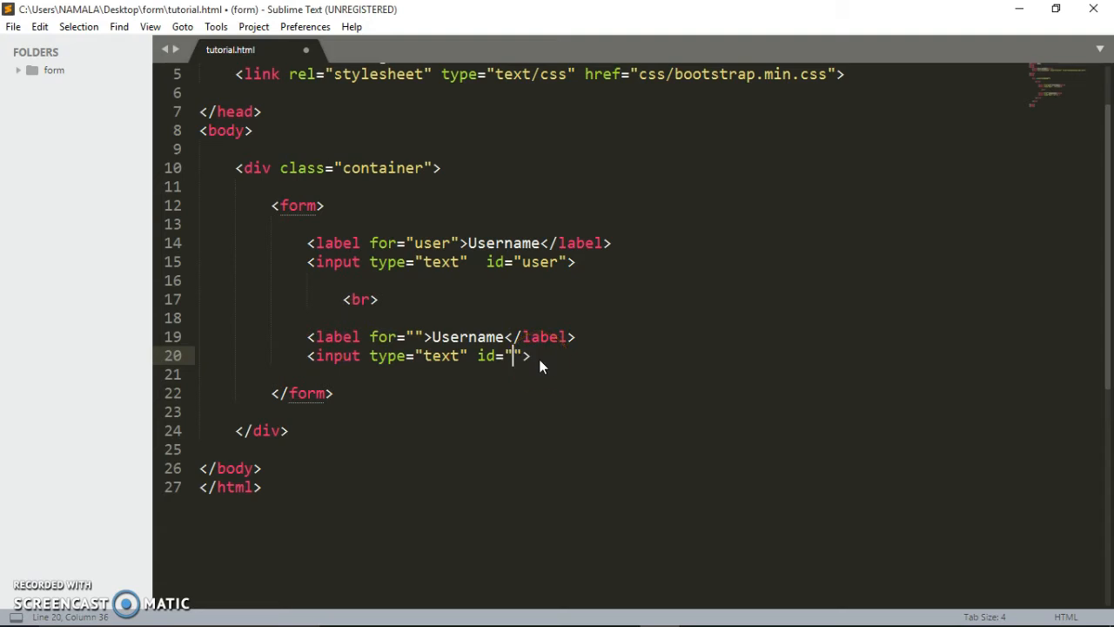
type("next")
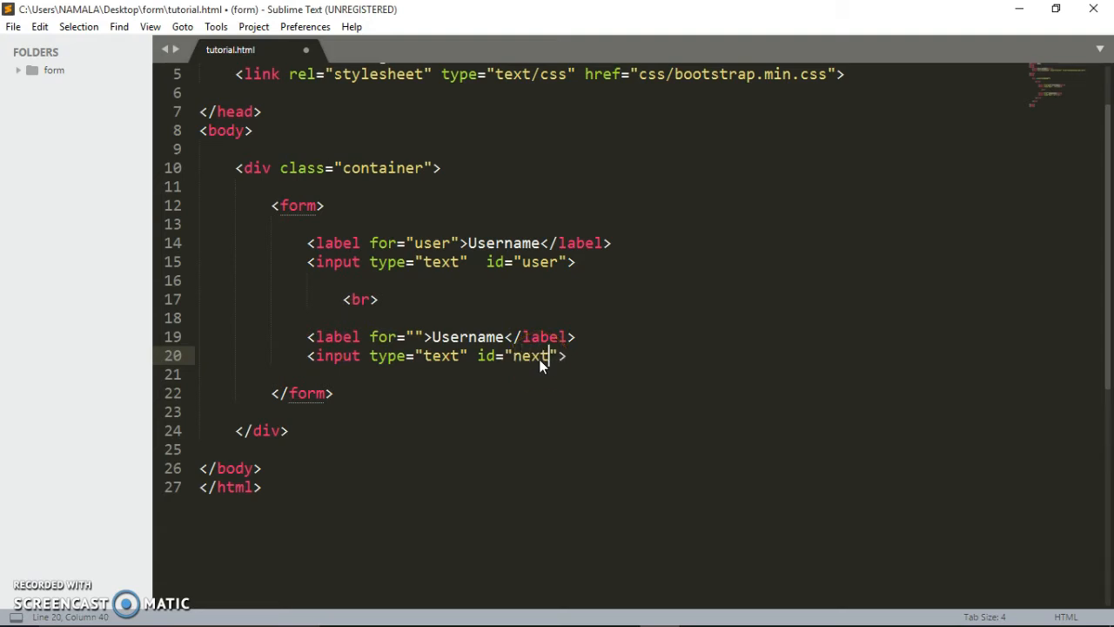
left_click(417, 338)
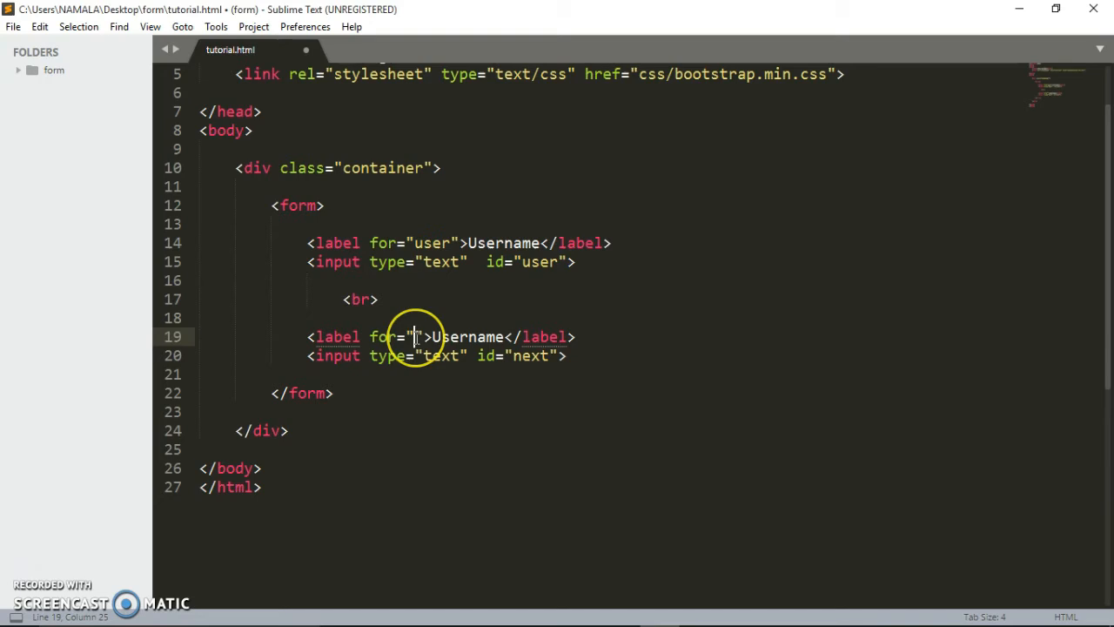
type("next")
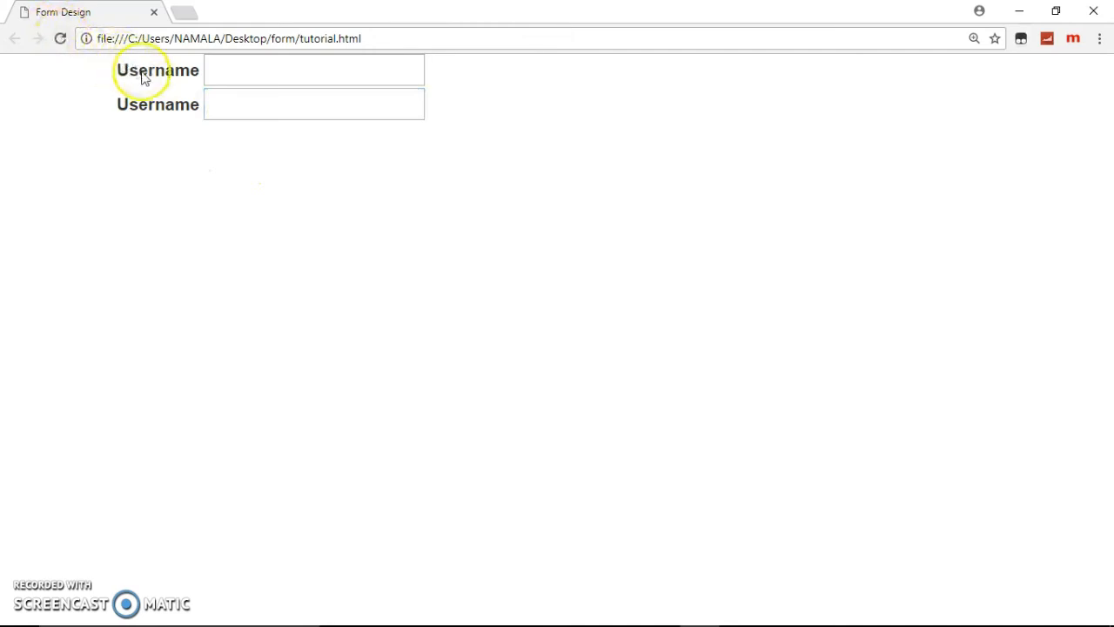
left_click(313, 70)
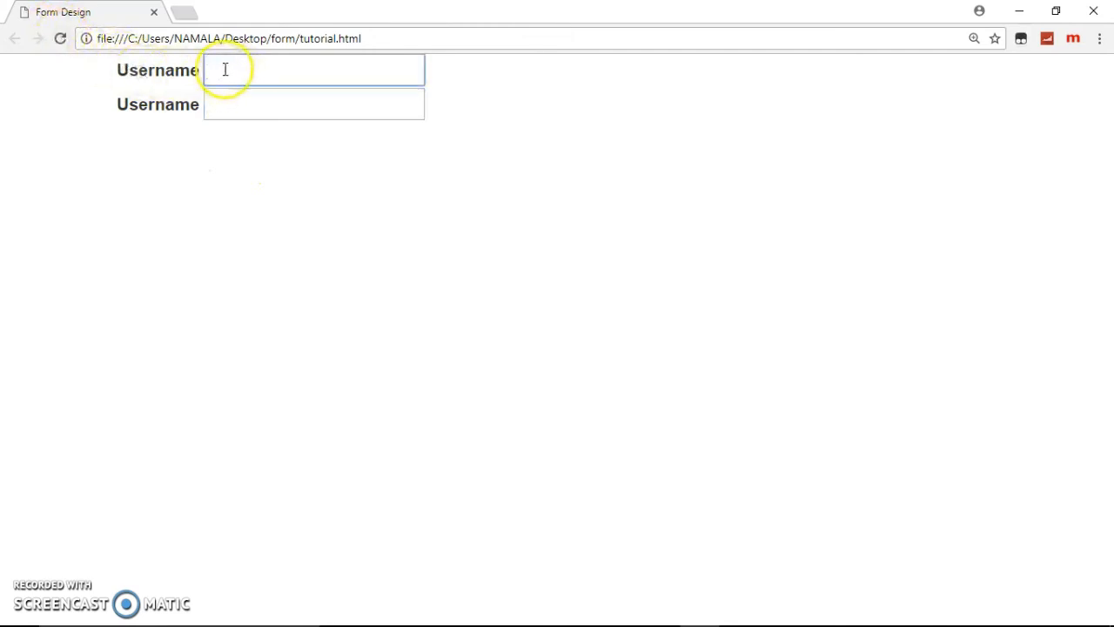